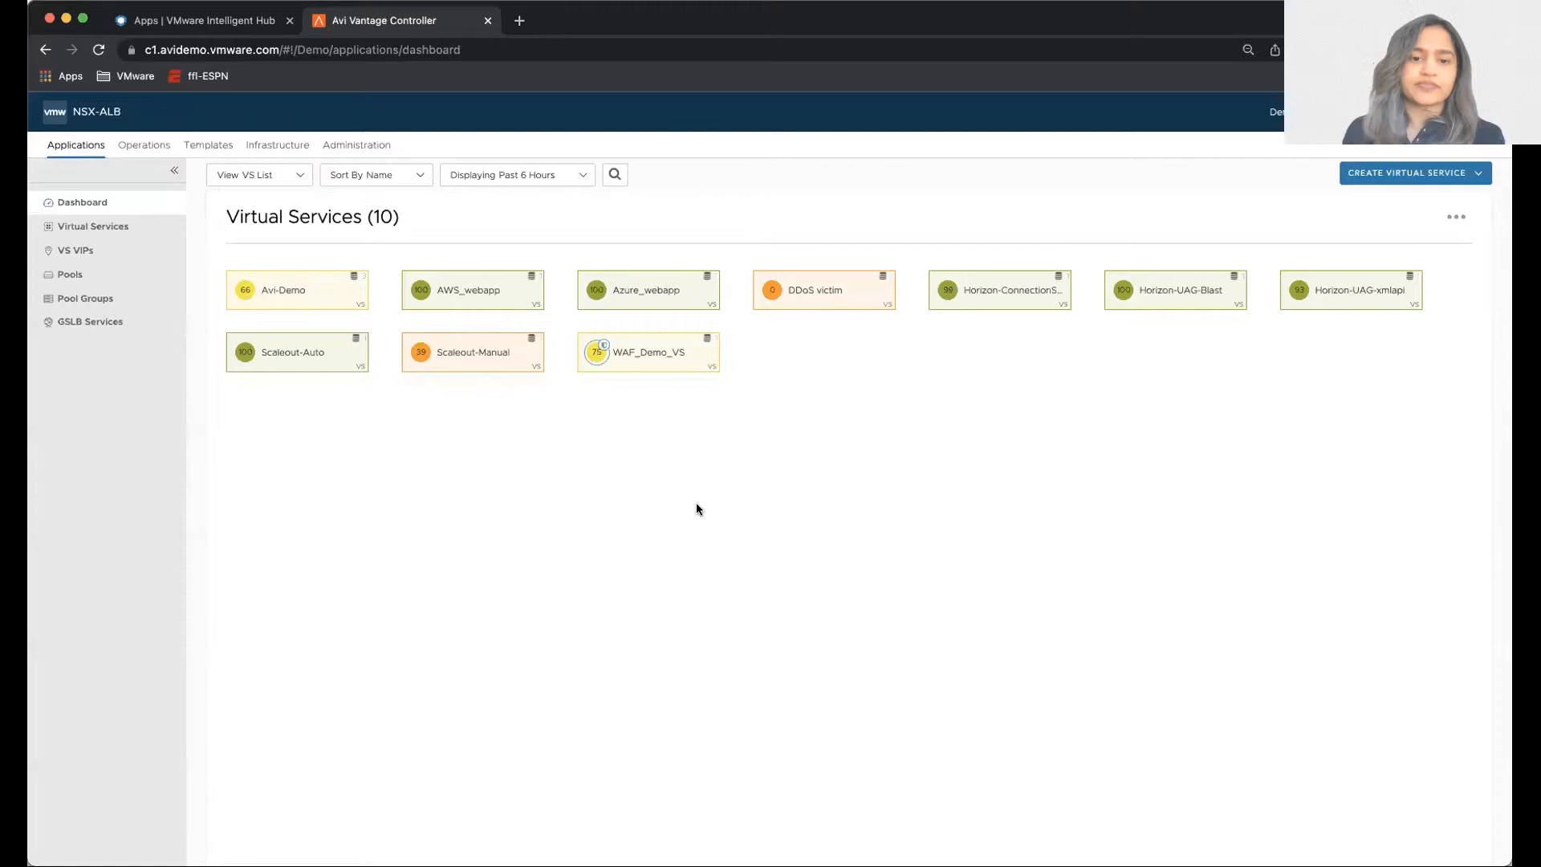
{"action": "mouse_move", "coordinate": [712, 592]}
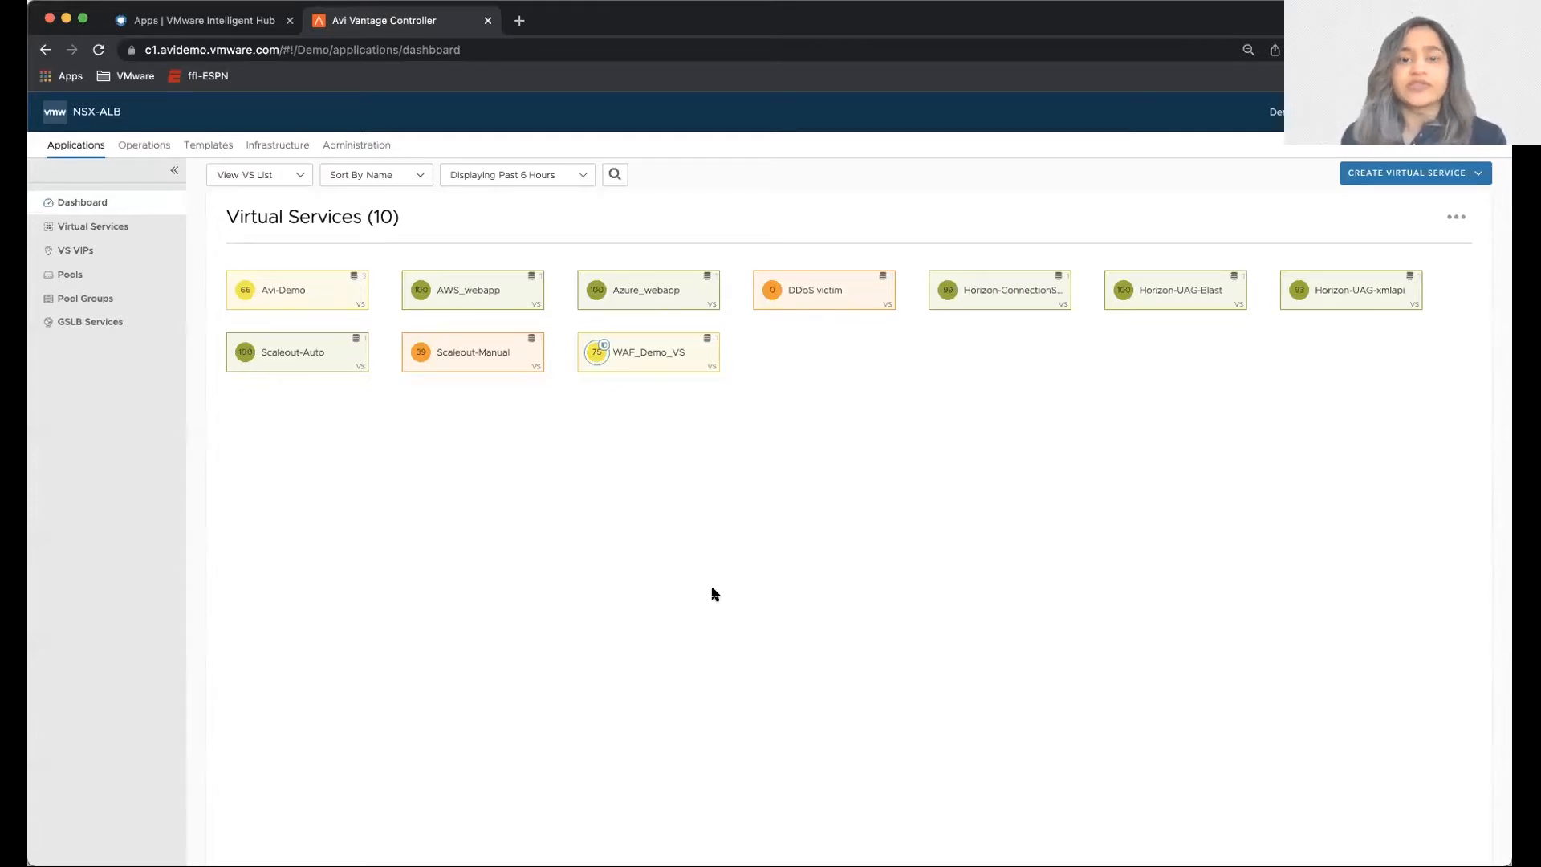
{"action": "mouse_move", "coordinate": [457, 648]}
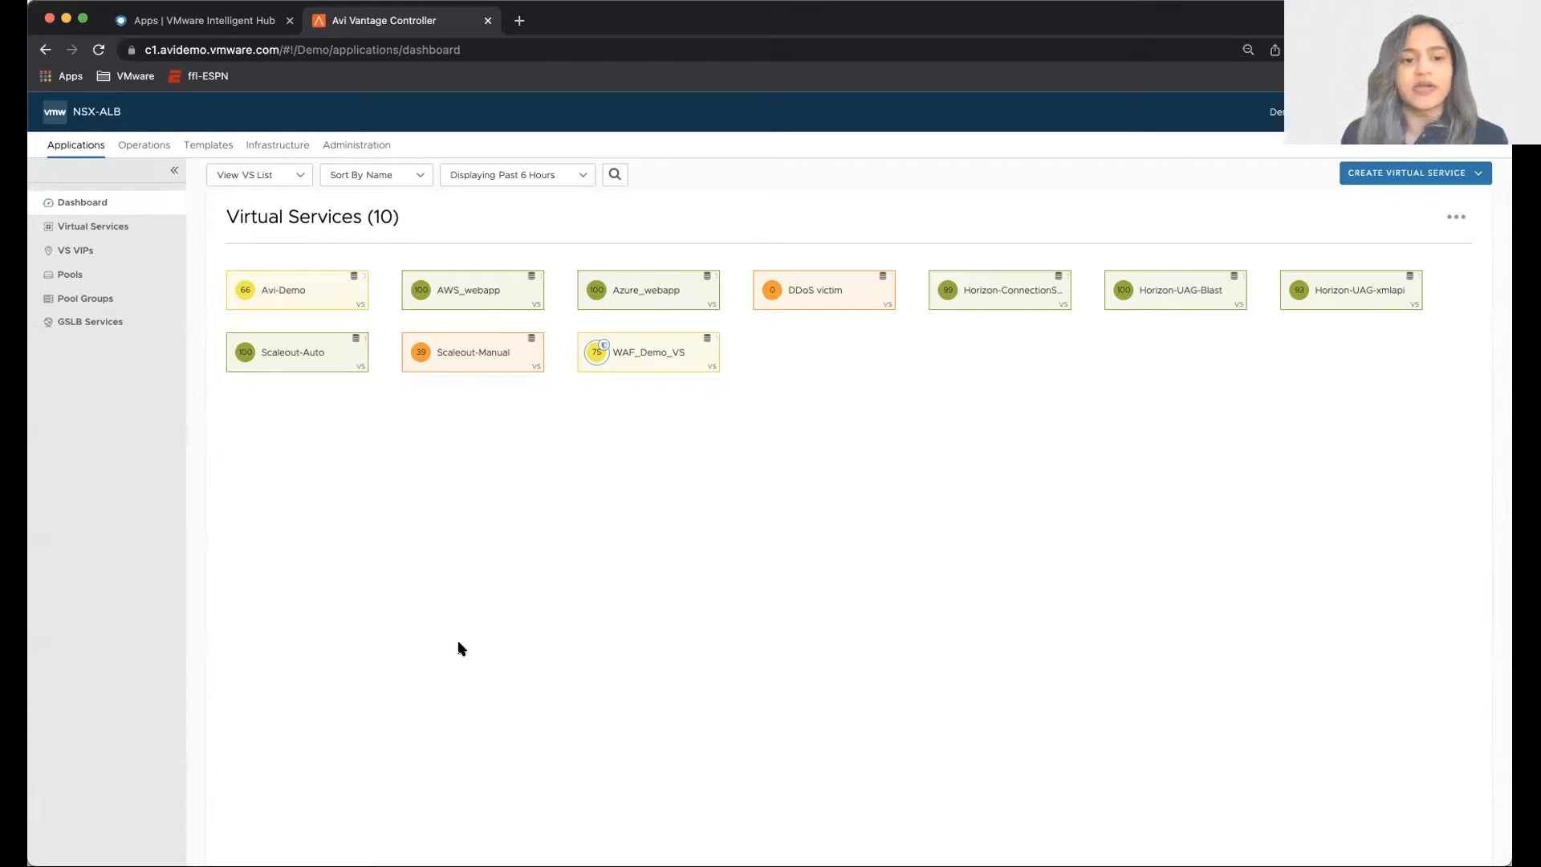
{"action": "mouse_move", "coordinate": [619, 599]}
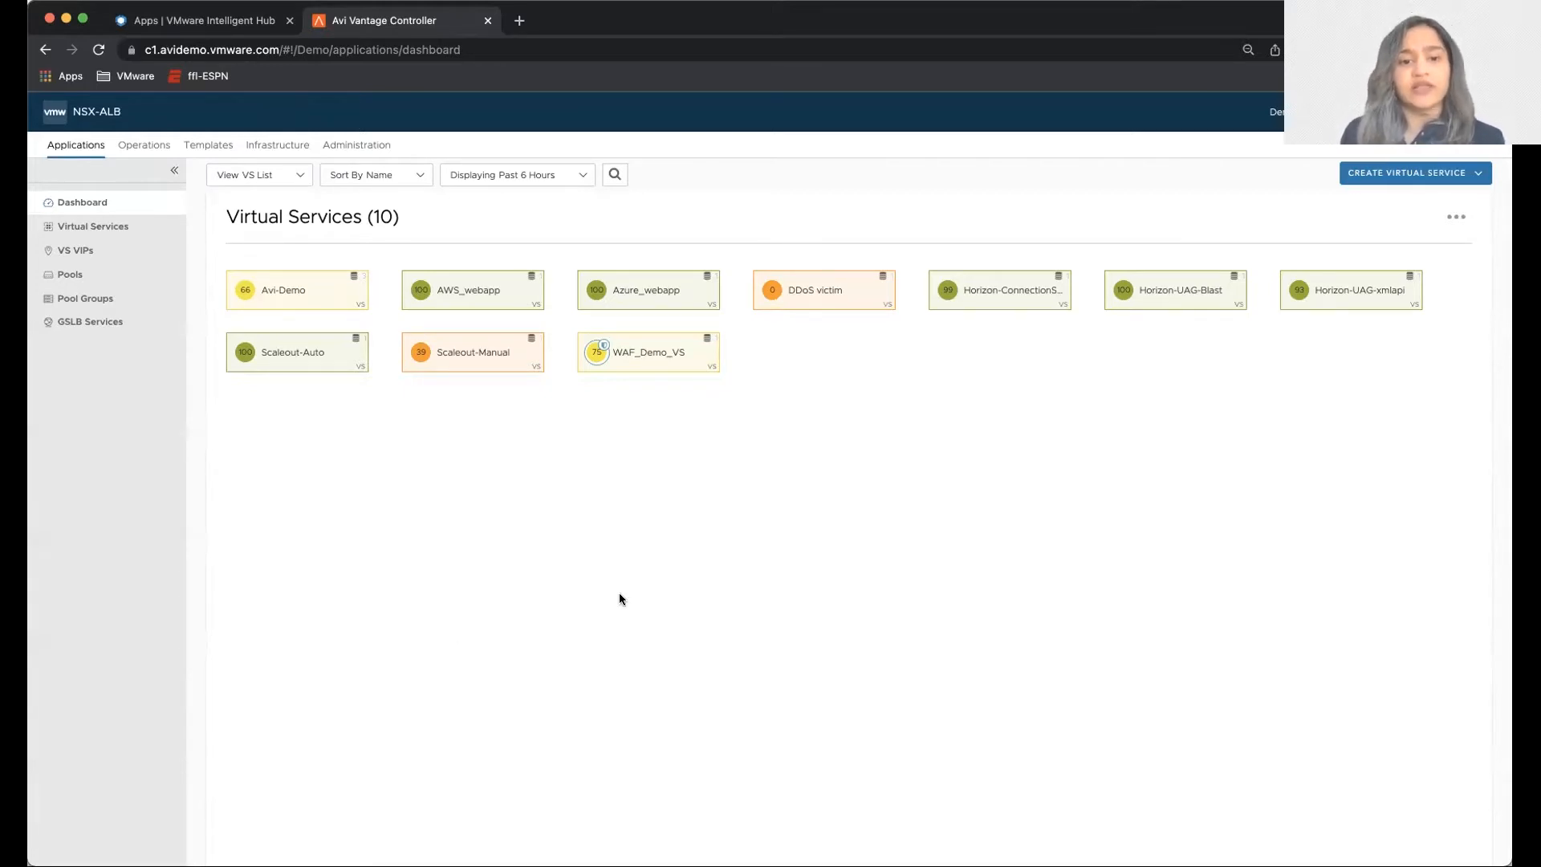
{"action": "mouse_move", "coordinate": [443, 499]}
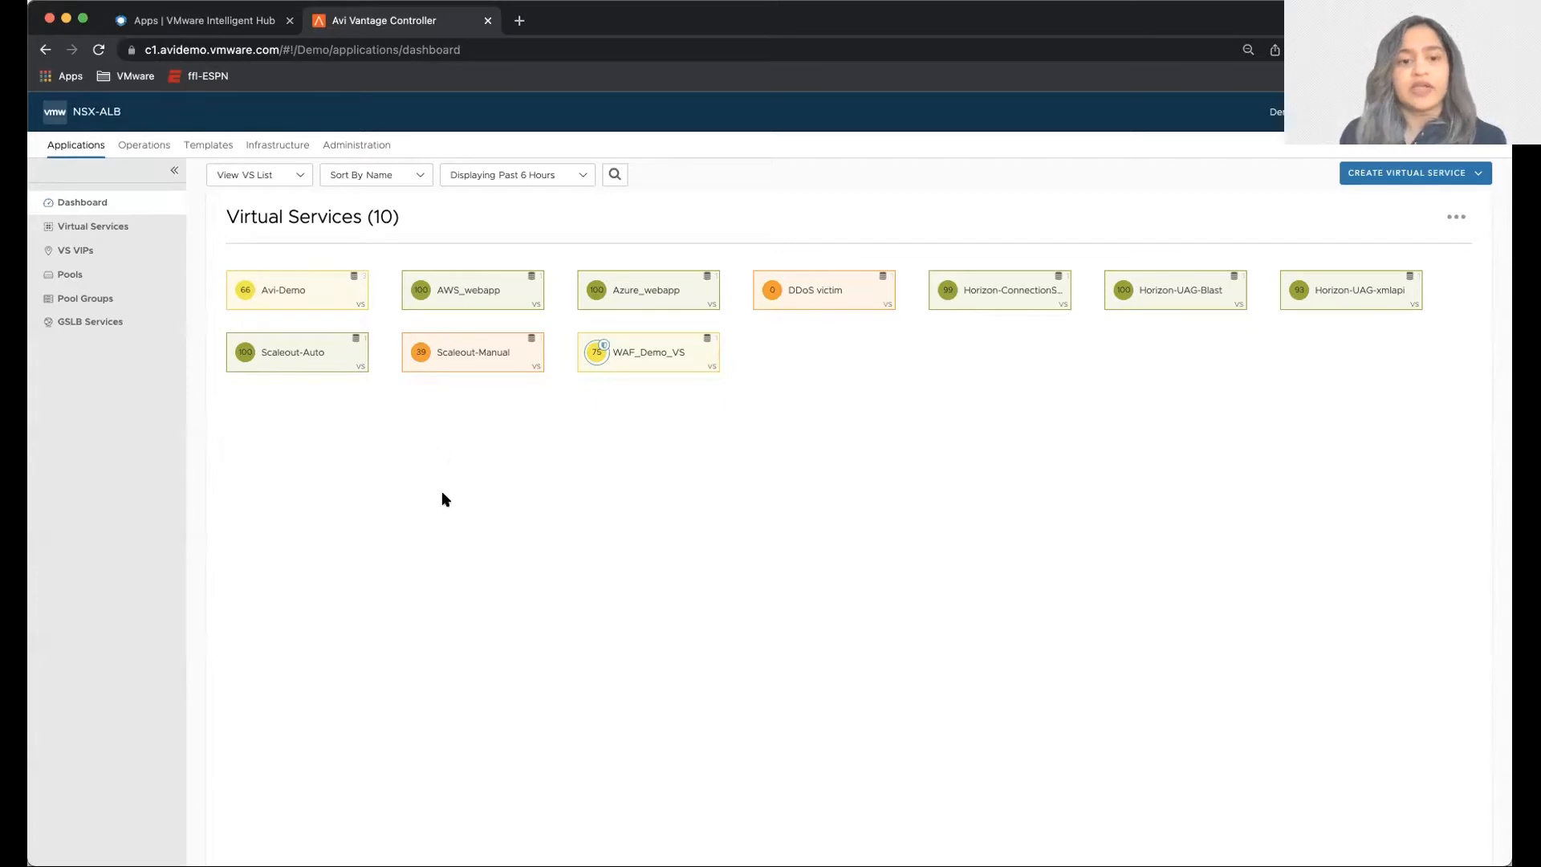
{"action": "mouse_move", "coordinate": [573, 510]}
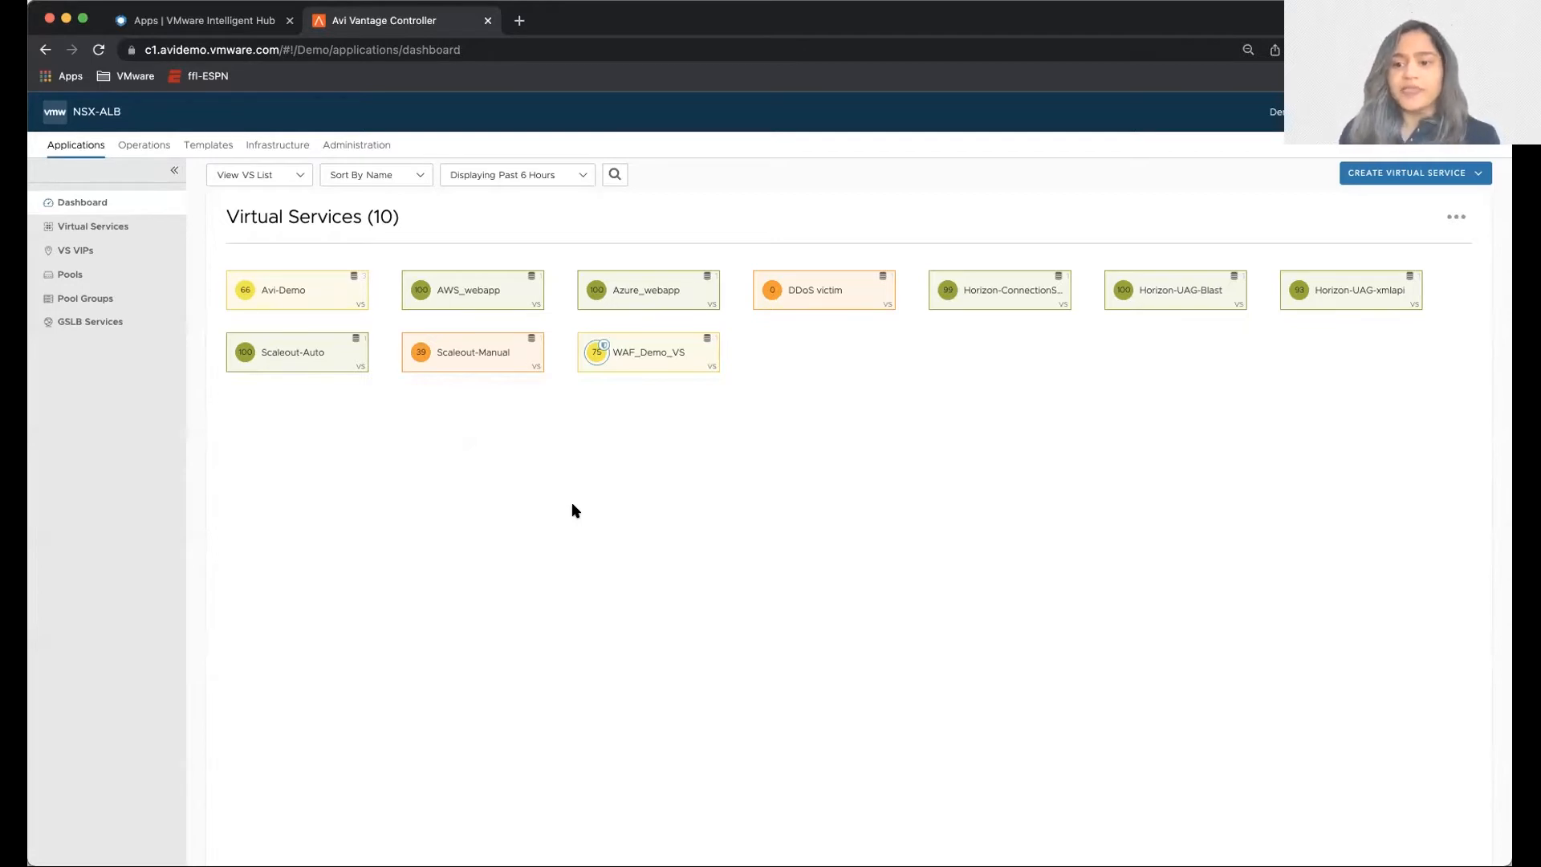
{"action": "mouse_move", "coordinate": [365, 520]}
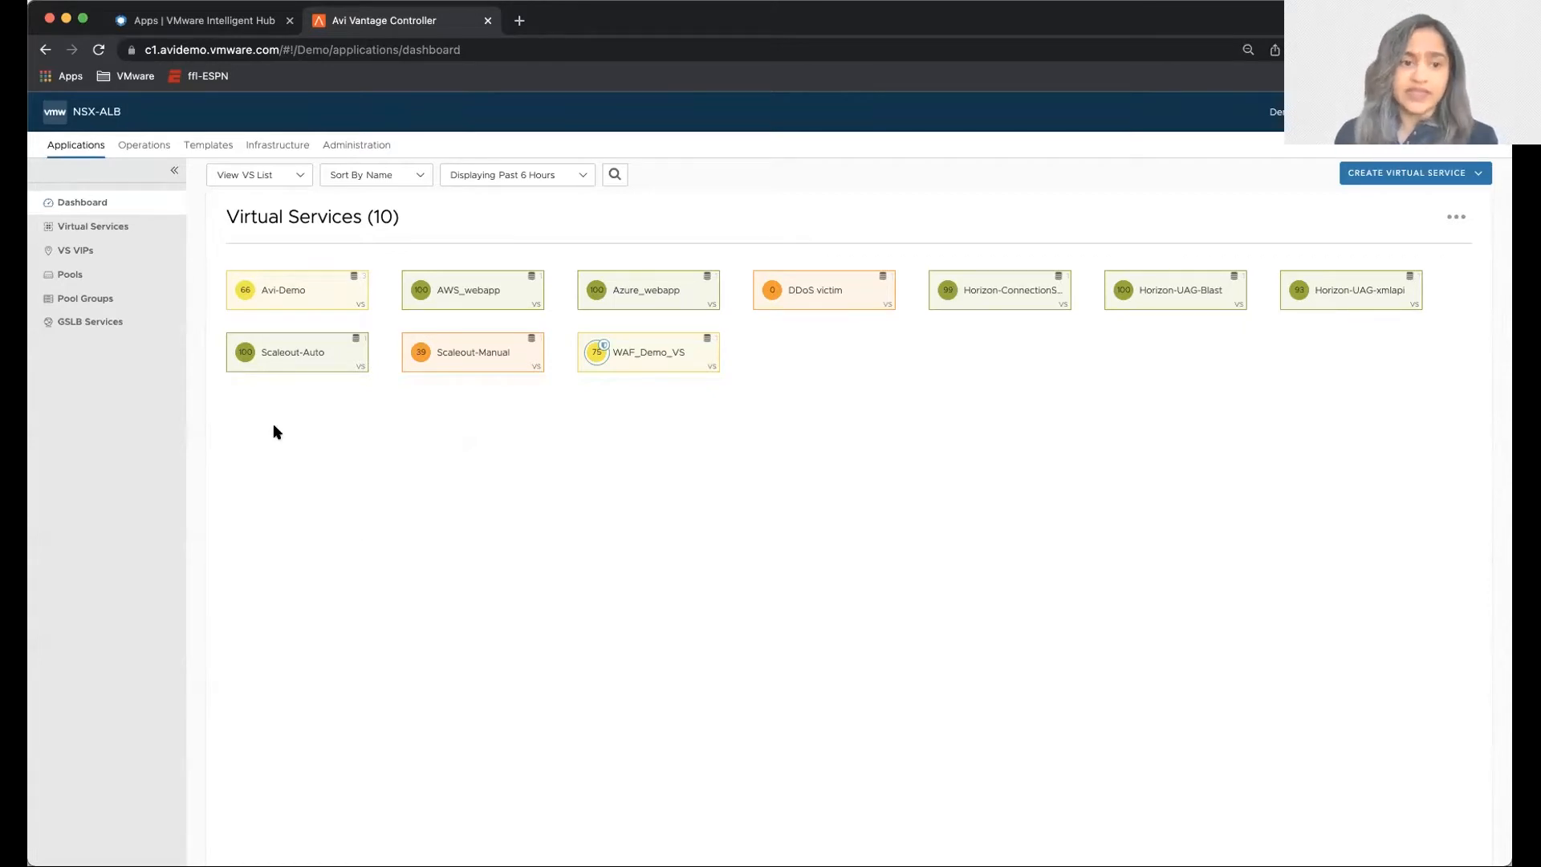
{"action": "mouse_move", "coordinate": [252, 411]}
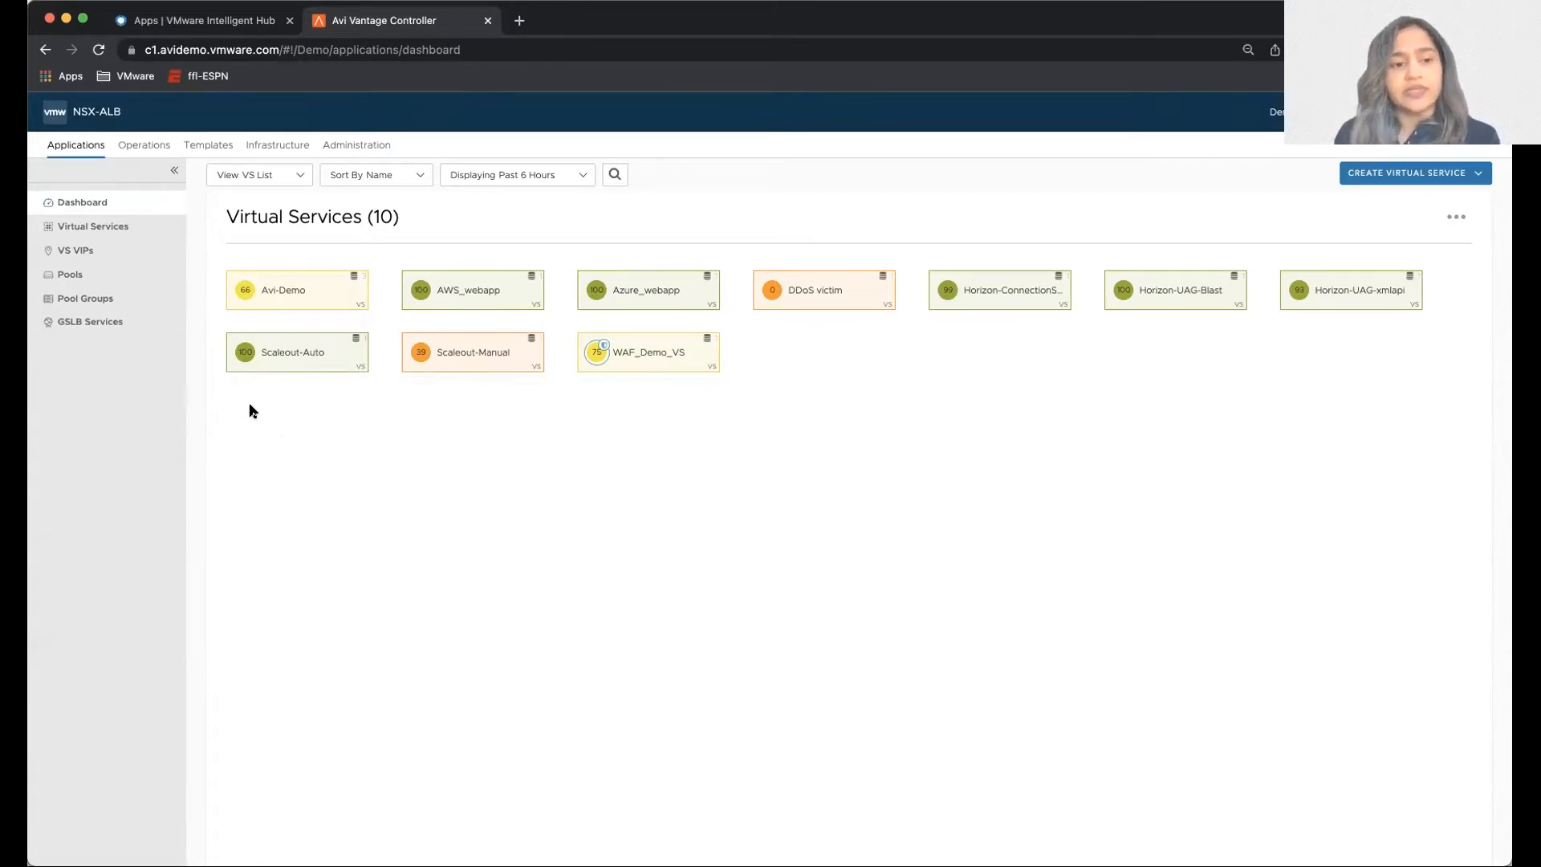
{"action": "mouse_move", "coordinate": [263, 420]}
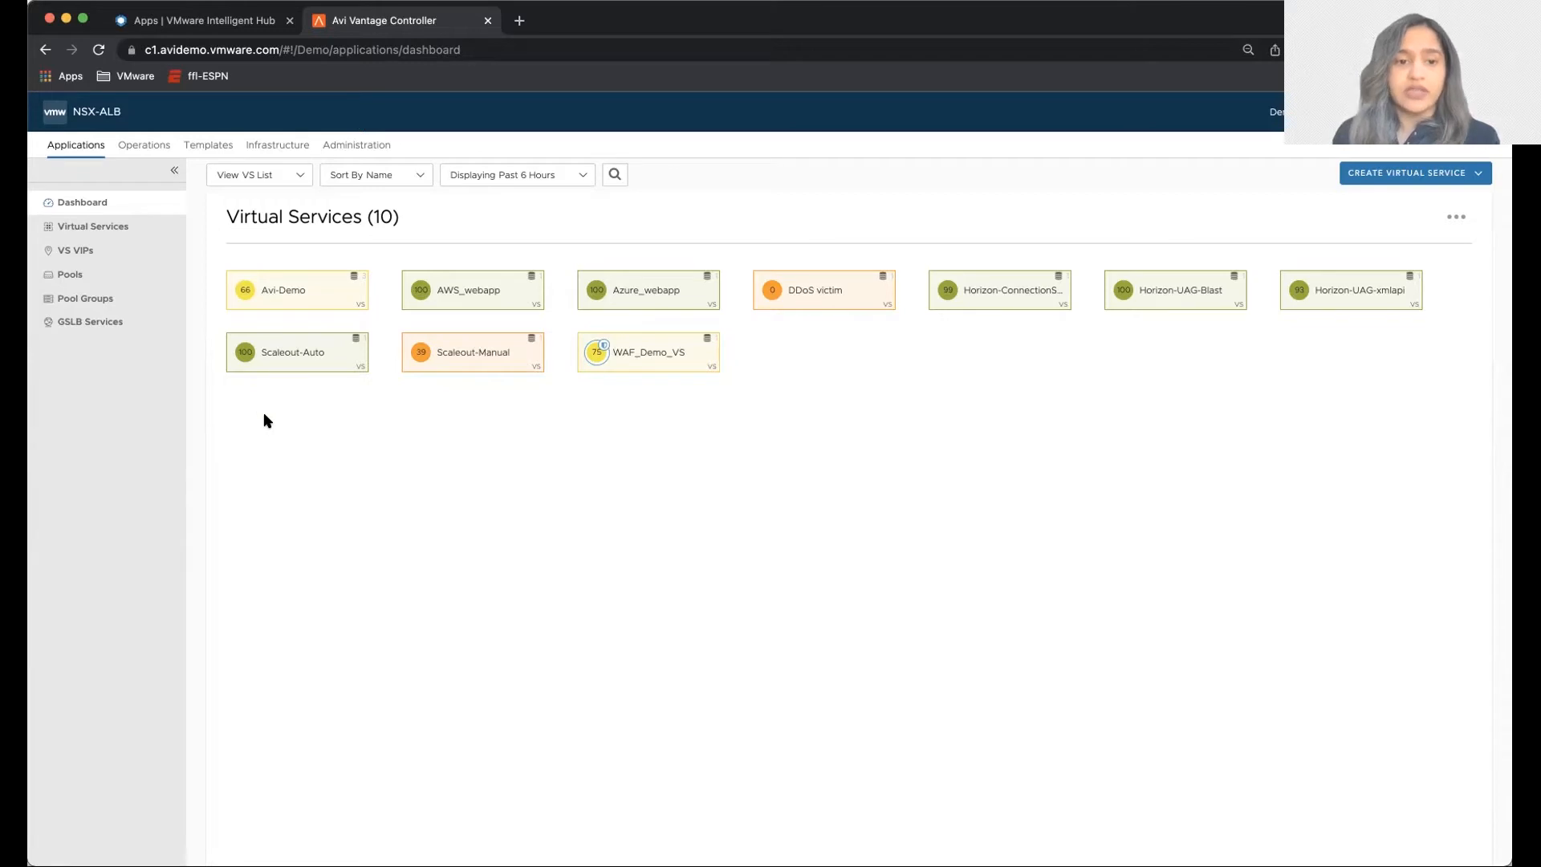
{"action": "mouse_move", "coordinate": [250, 417]}
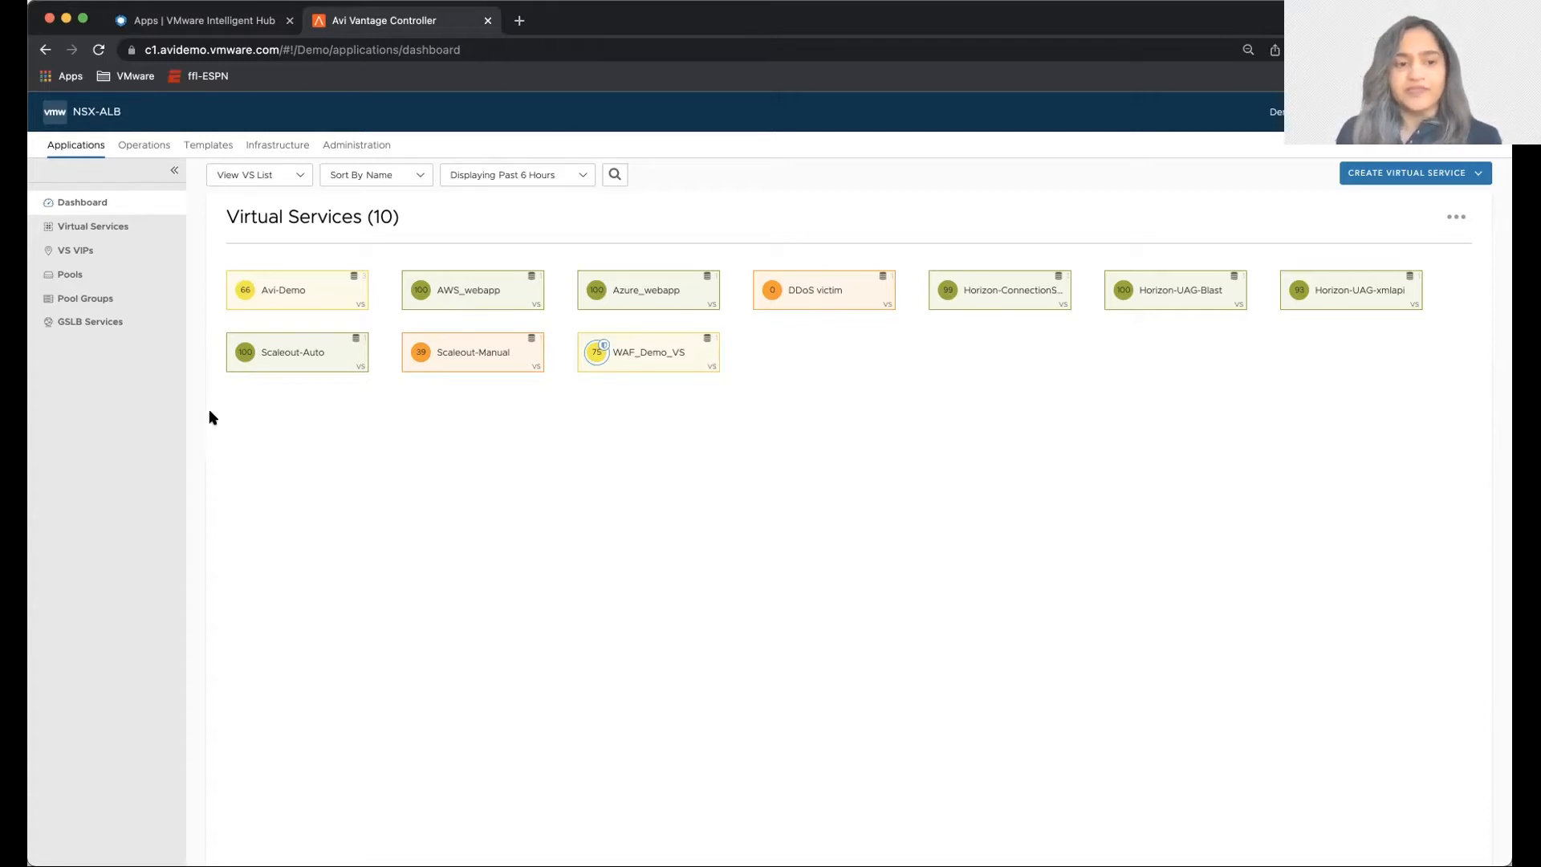
{"action": "mouse_move", "coordinate": [291, 538]}
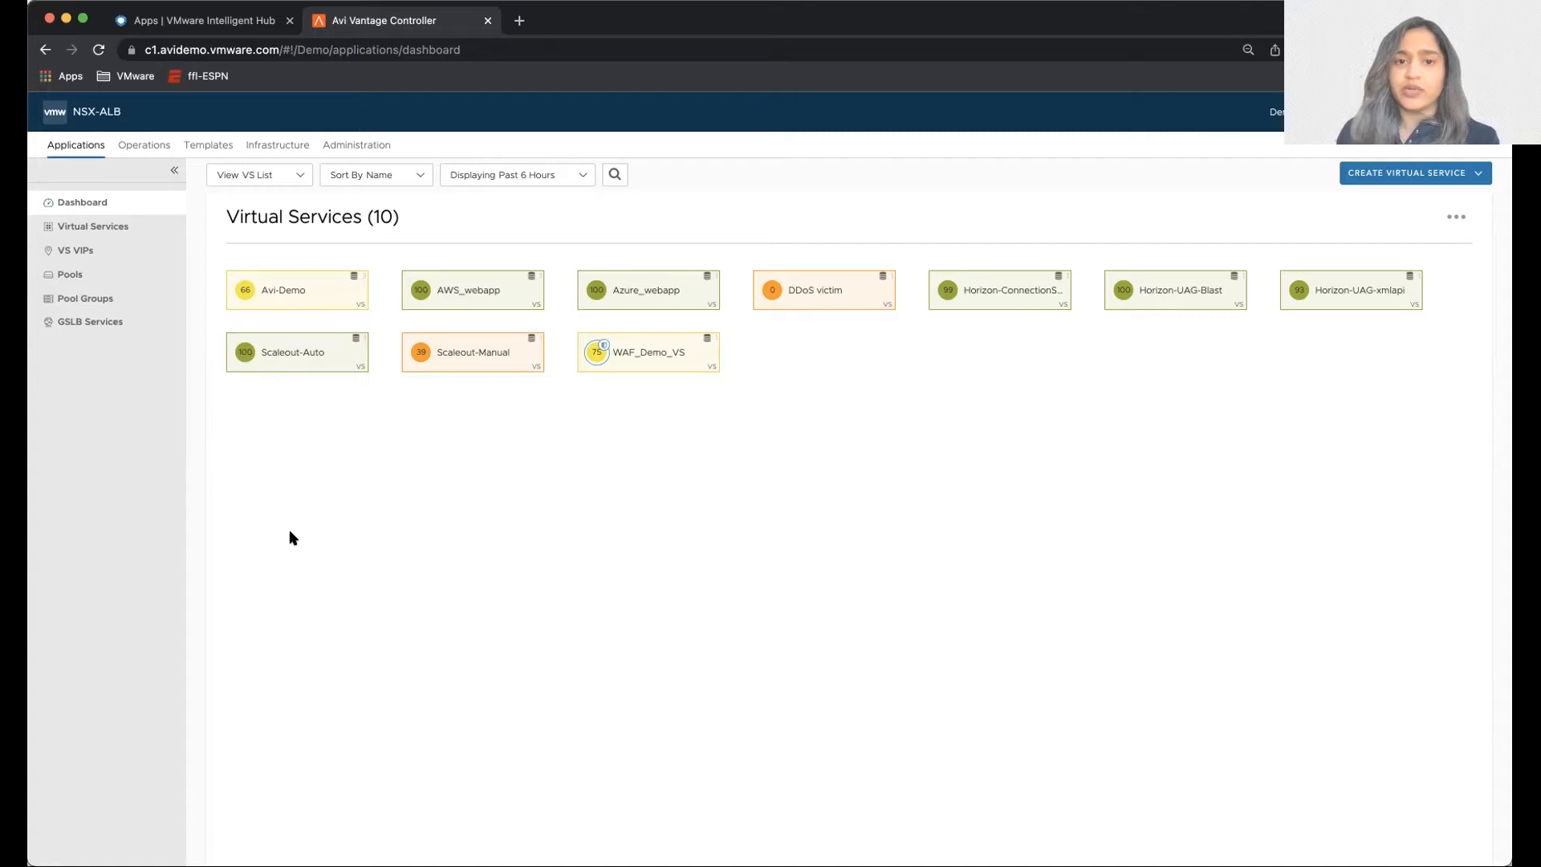
{"action": "mouse_move", "coordinate": [378, 550]}
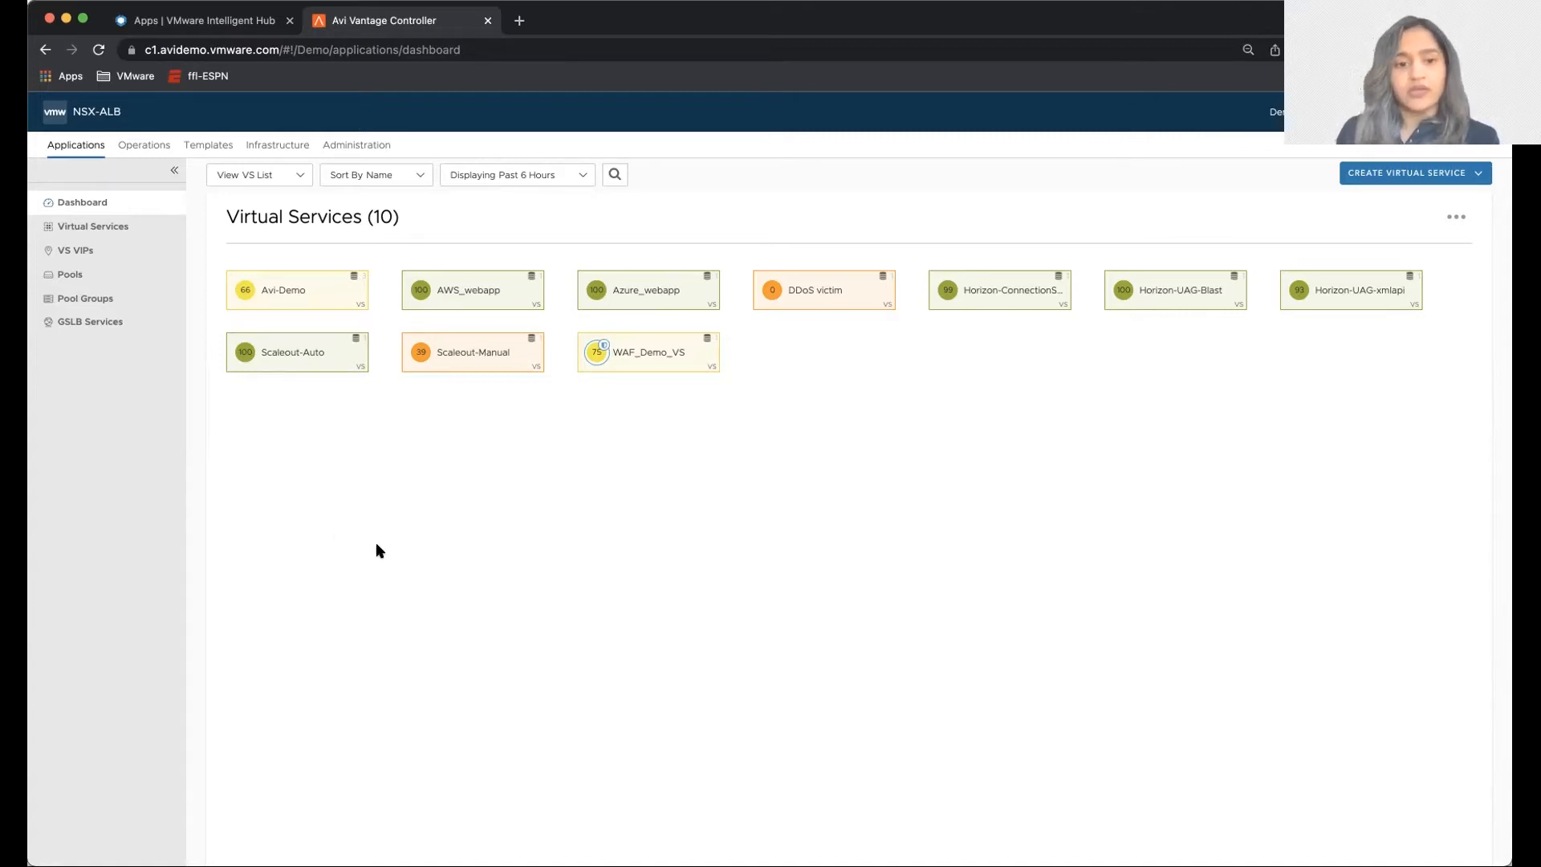
{"action": "mouse_move", "coordinate": [435, 379]}
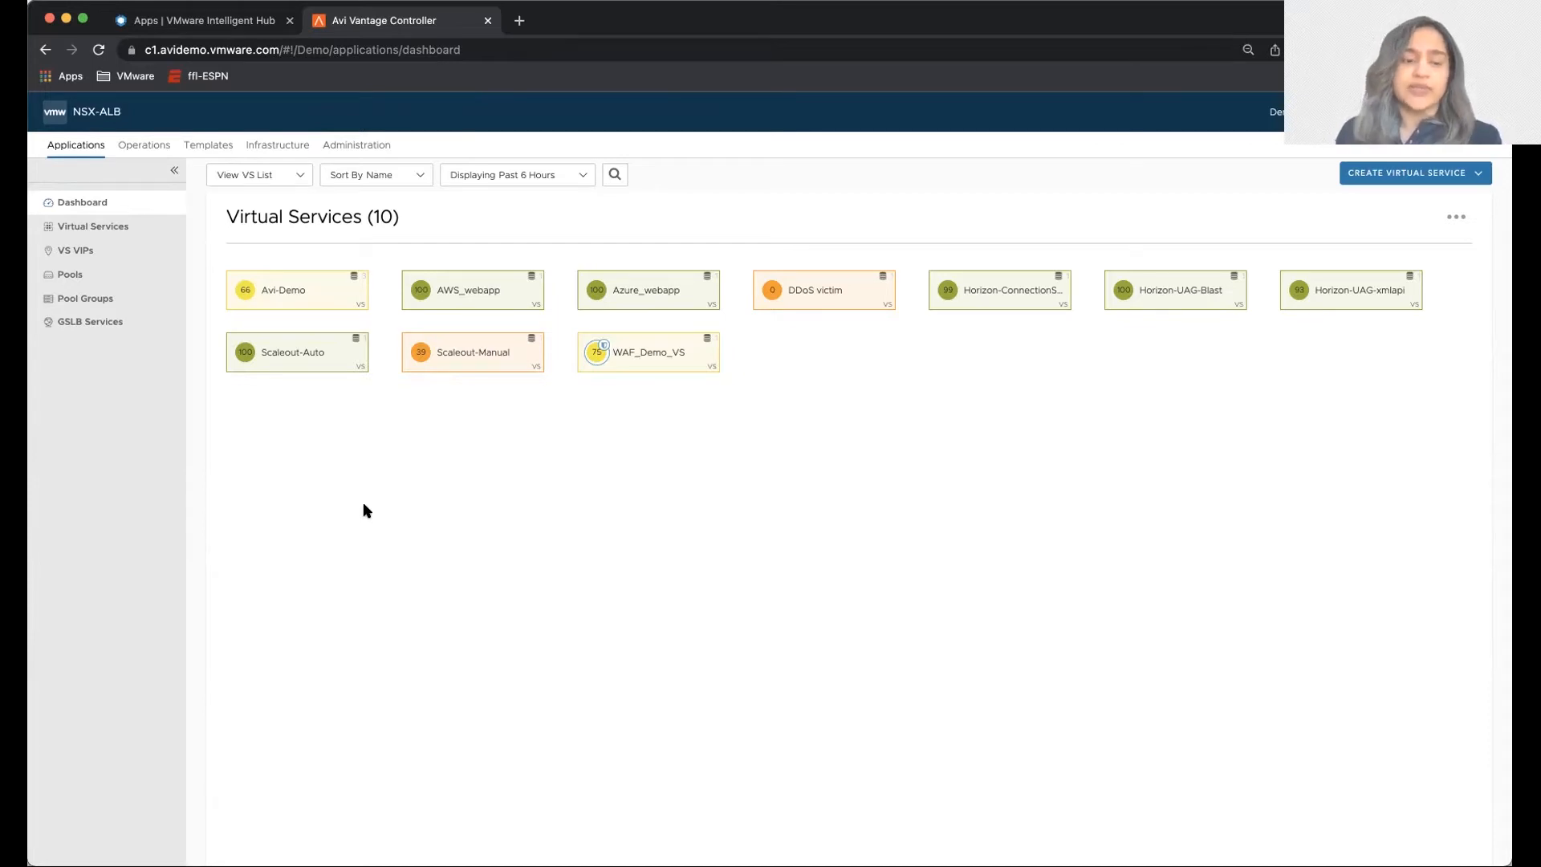
{"action": "mouse_move", "coordinate": [310, 433]}
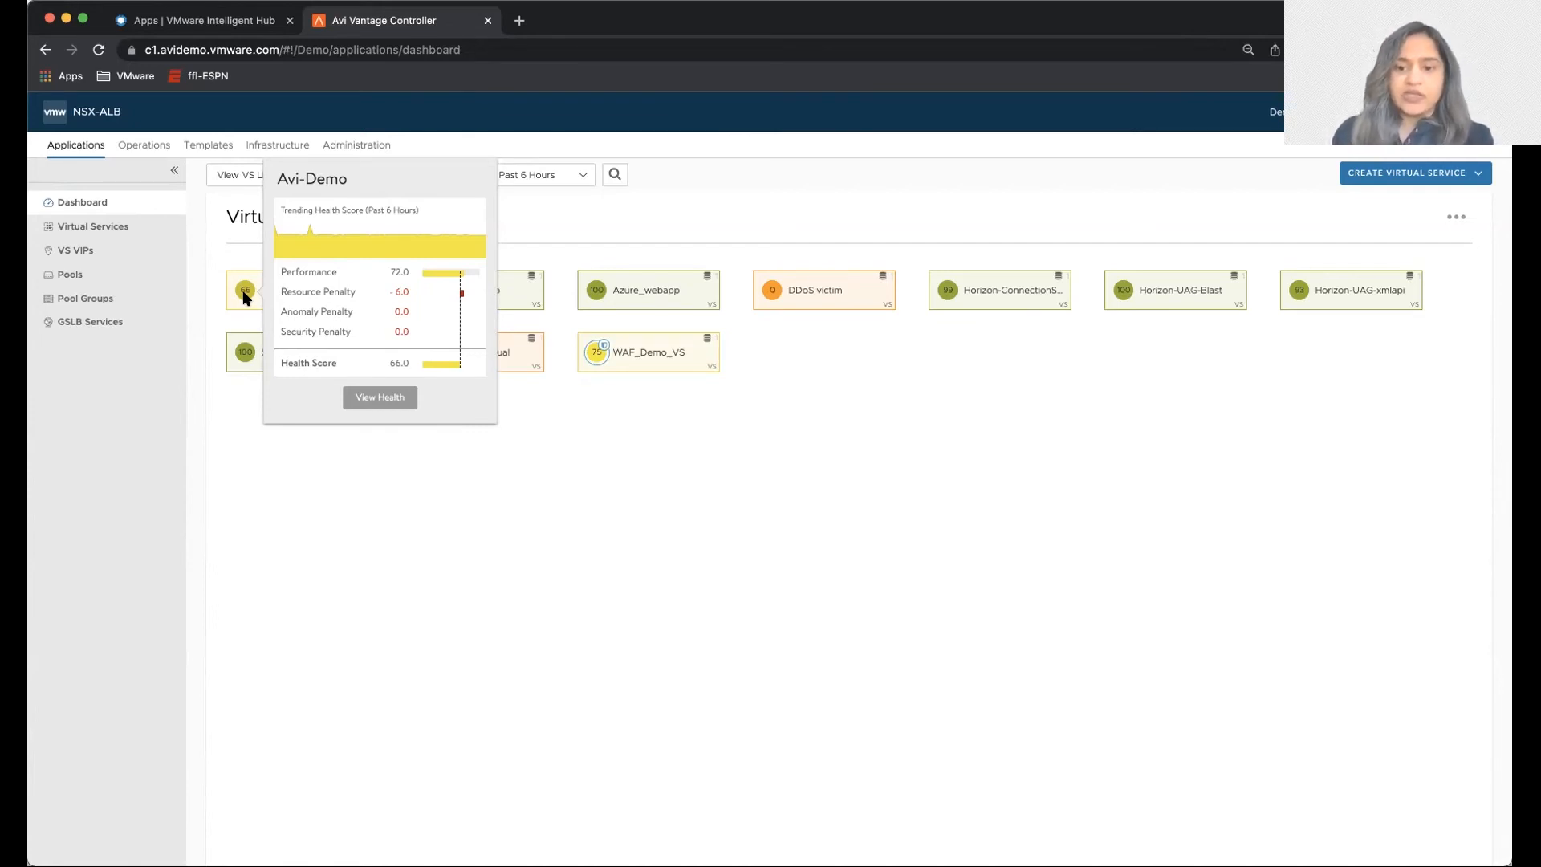
{"action": "mouse_move", "coordinate": [338, 519]}
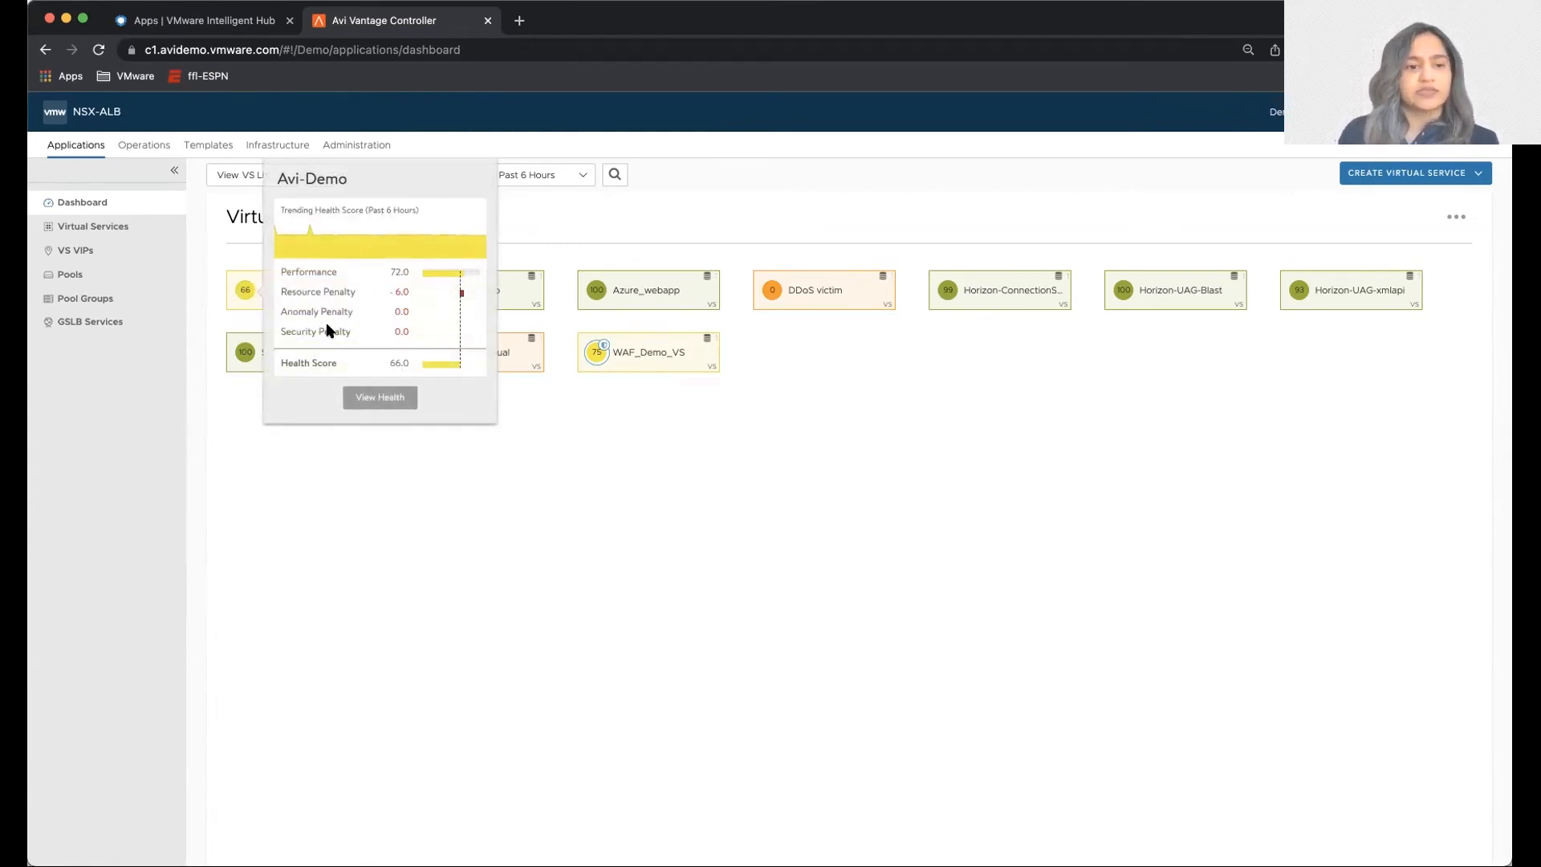
{"action": "mouse_move", "coordinate": [335, 363]}
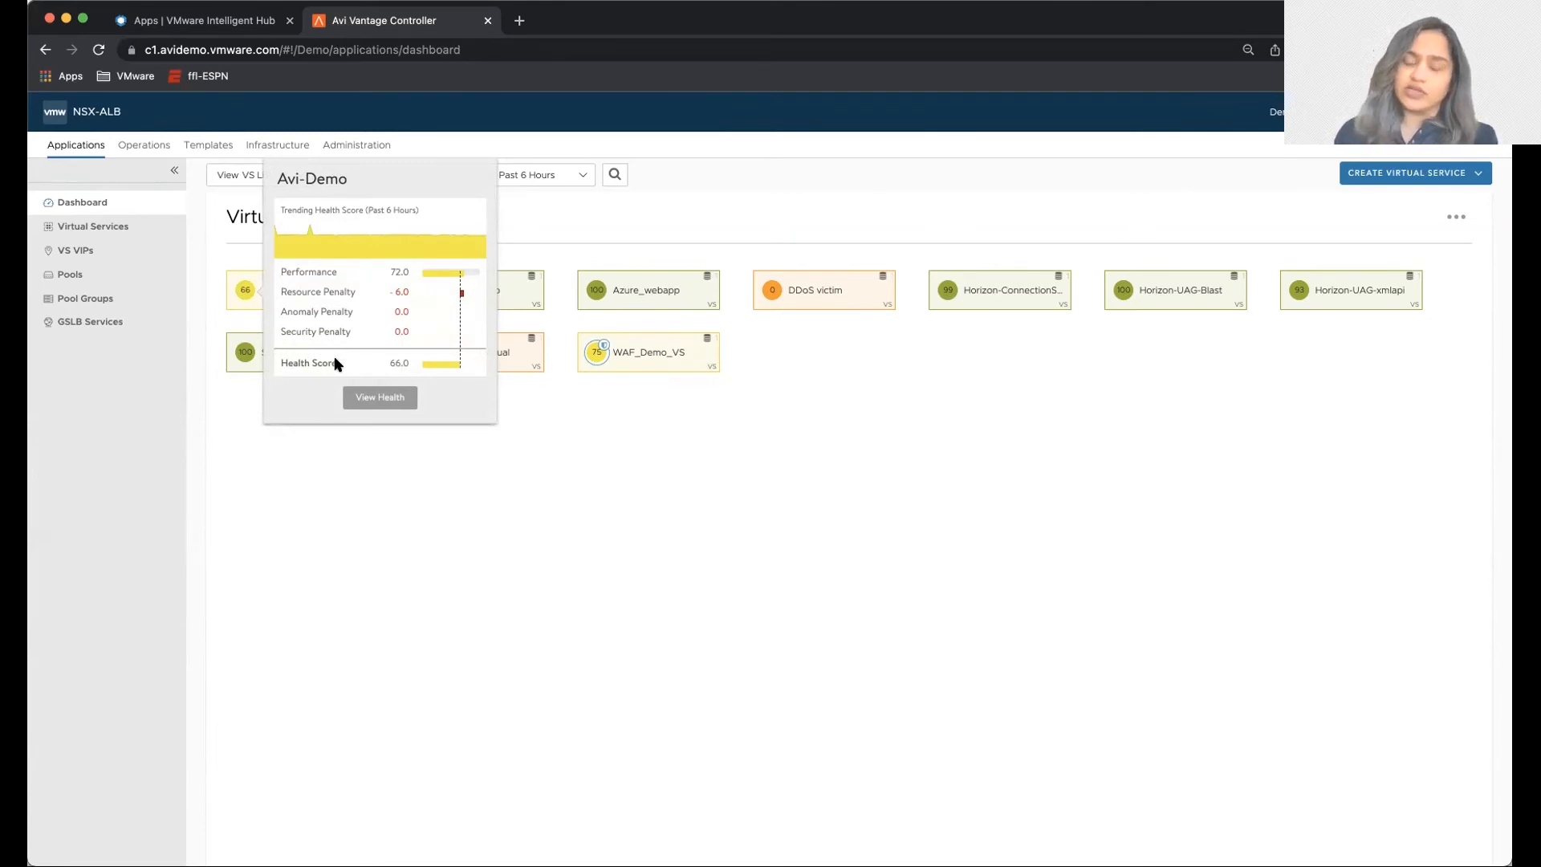
{"action": "mouse_move", "coordinate": [324, 435]}
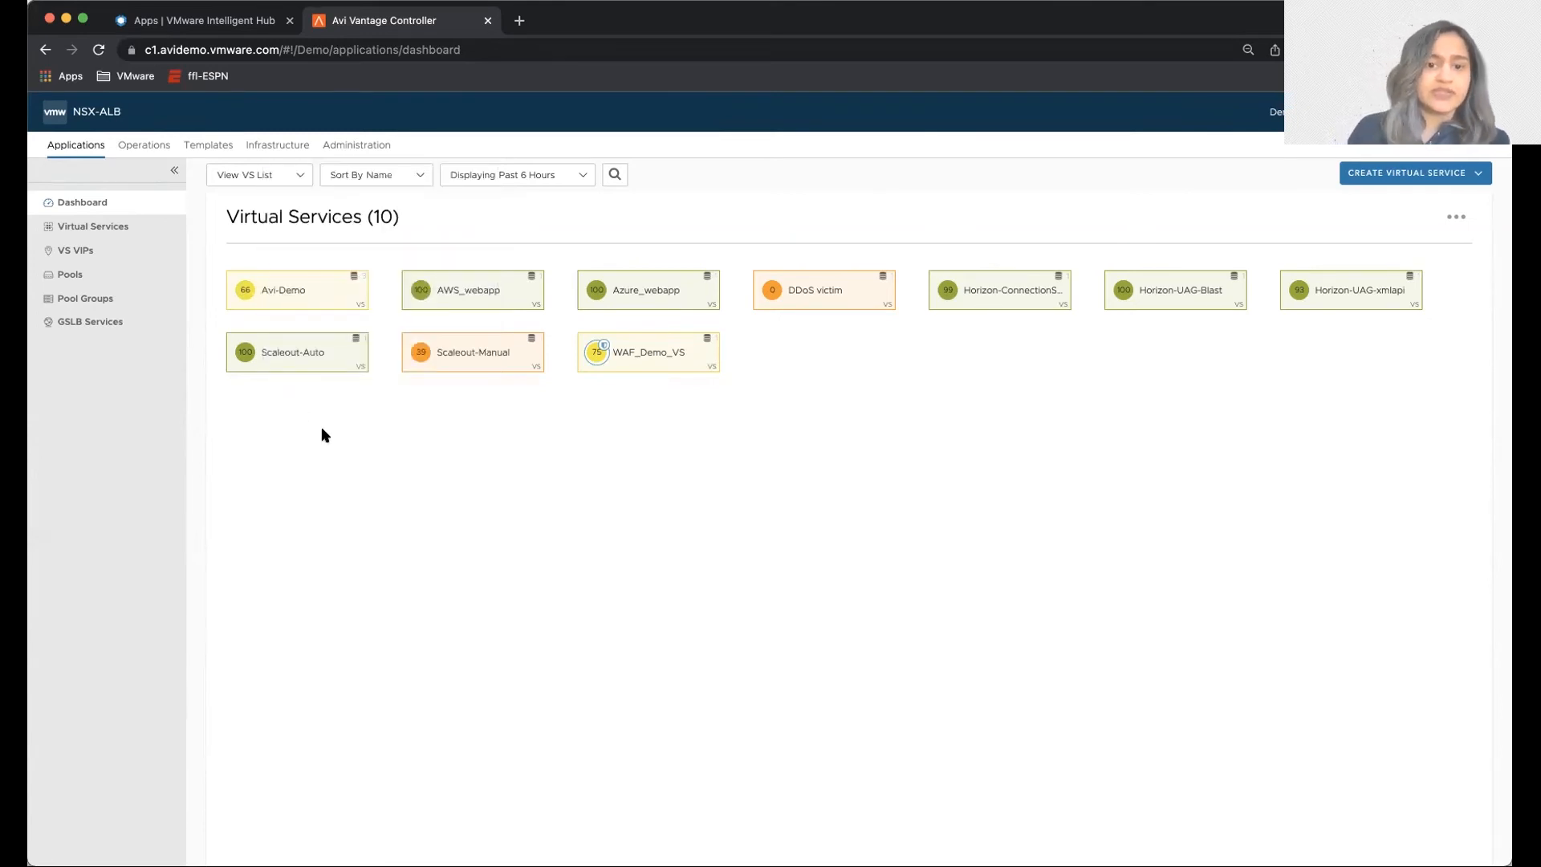
{"action": "mouse_move", "coordinate": [246, 290]}
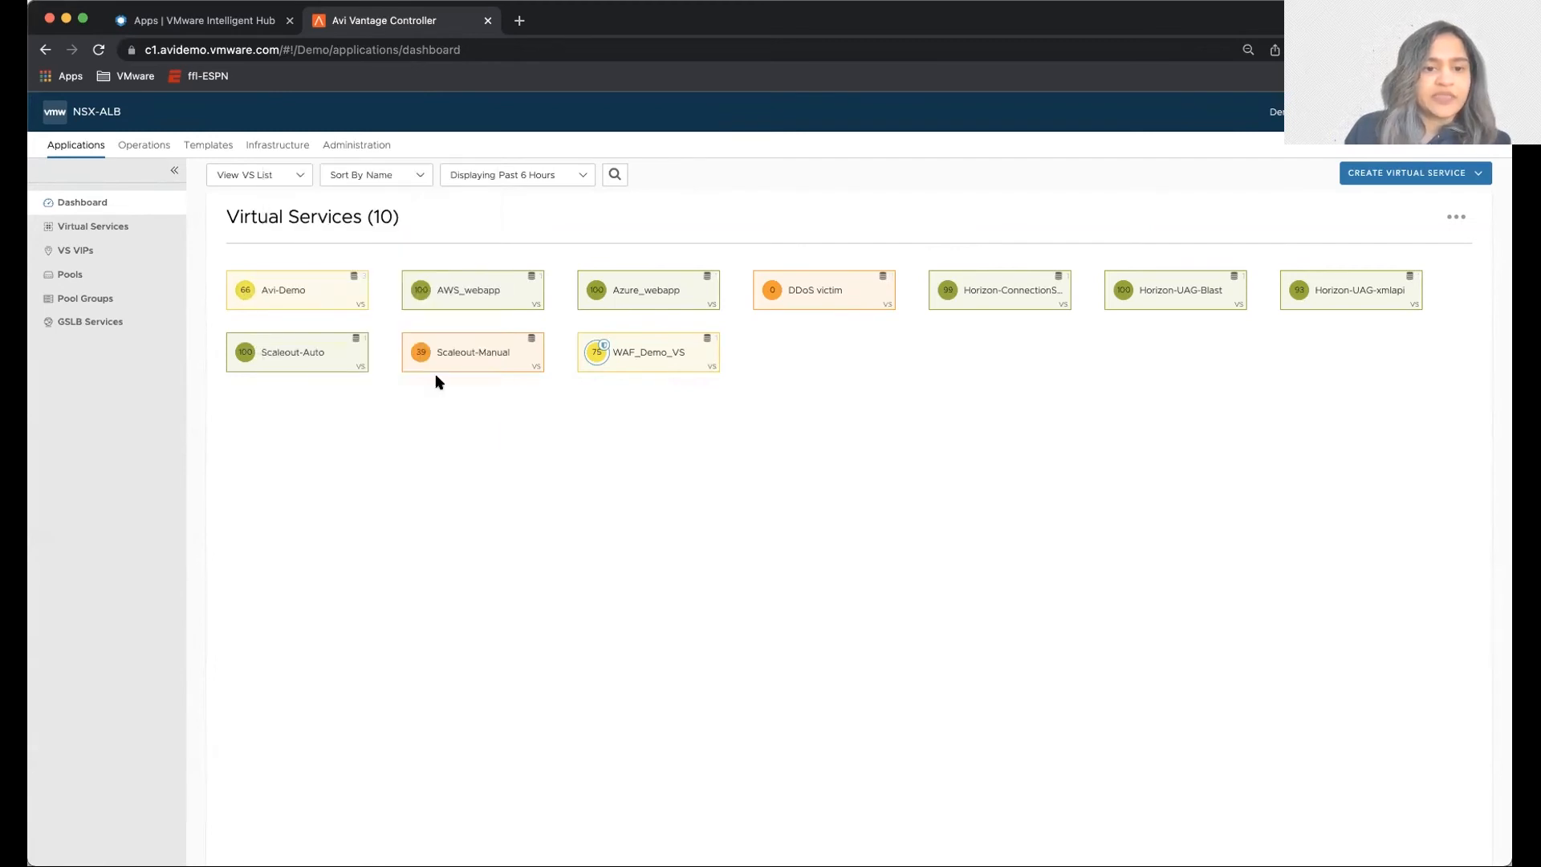
Reach Scaleout-Manual's health insights via its 39 score in the Virtual Services list
{"action": "left_click", "coordinate": [472, 352]}
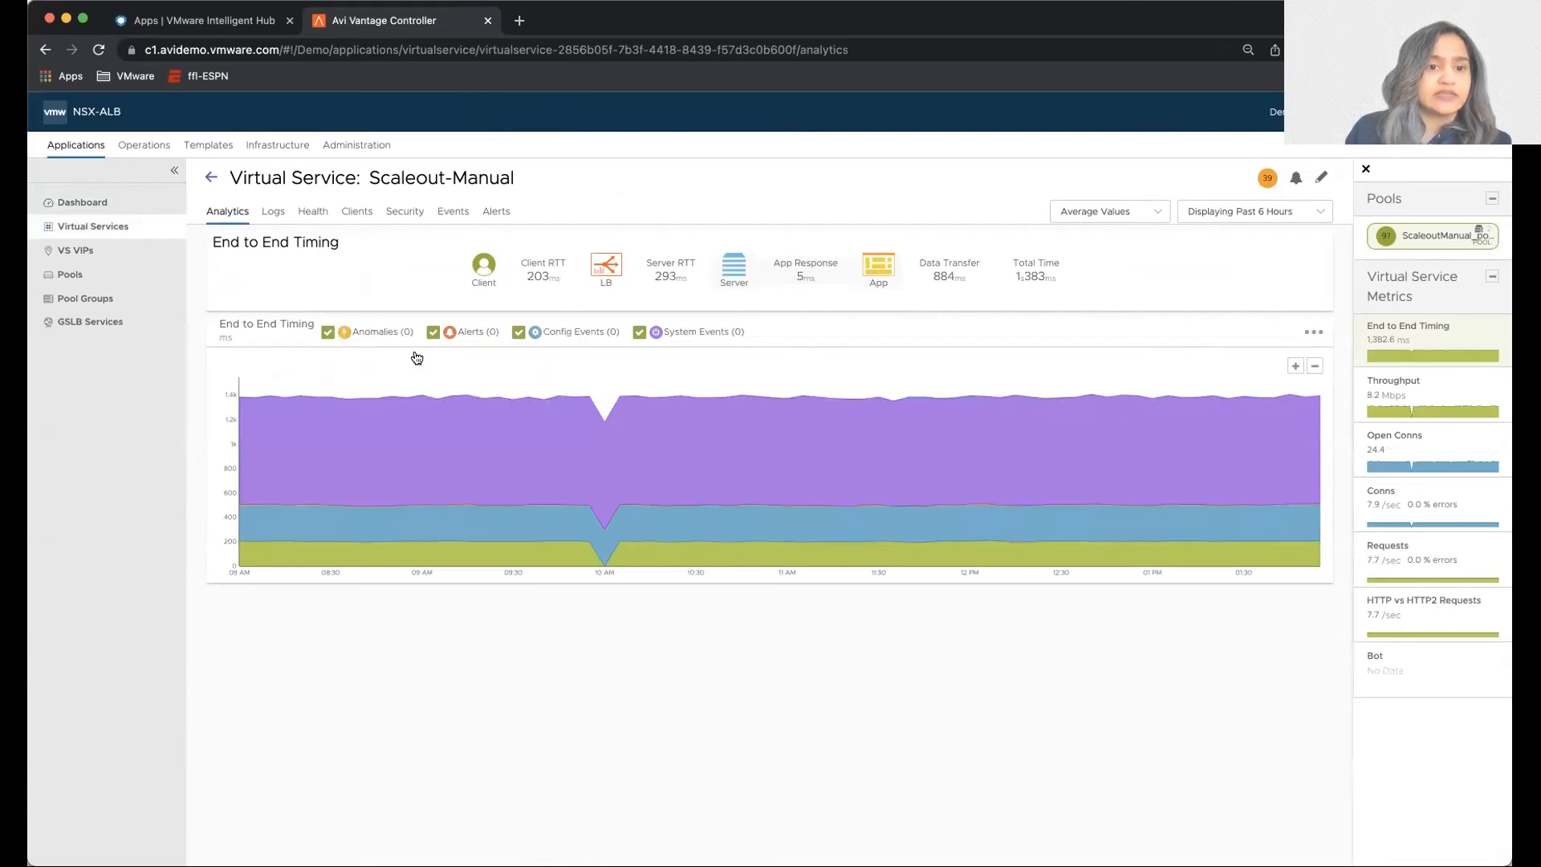
{"action": "mouse_move", "coordinate": [326, 227]}
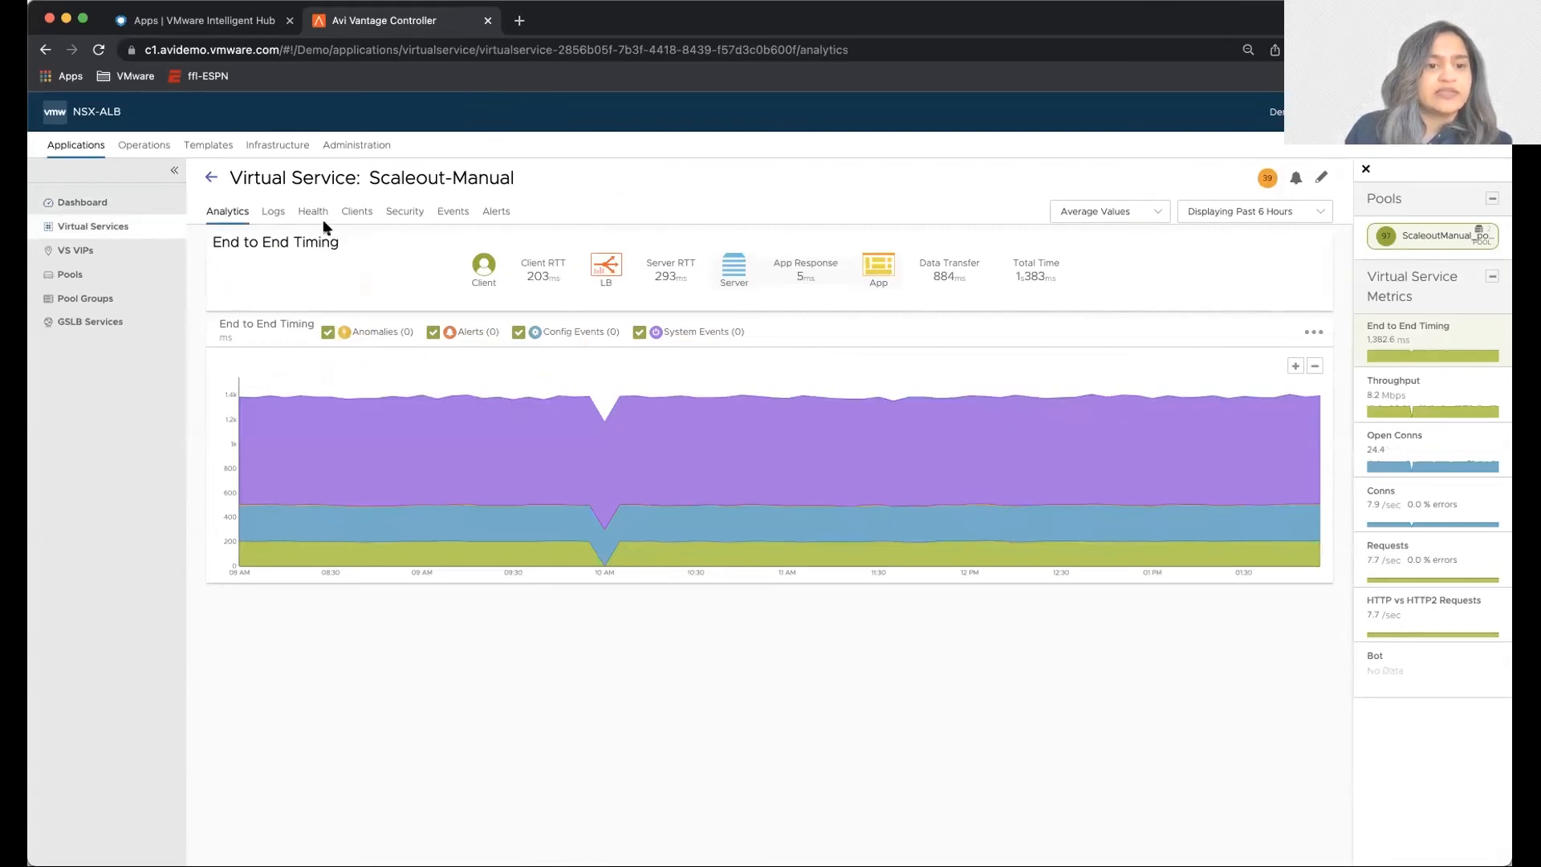
{"action": "left_click", "coordinate": [313, 210]}
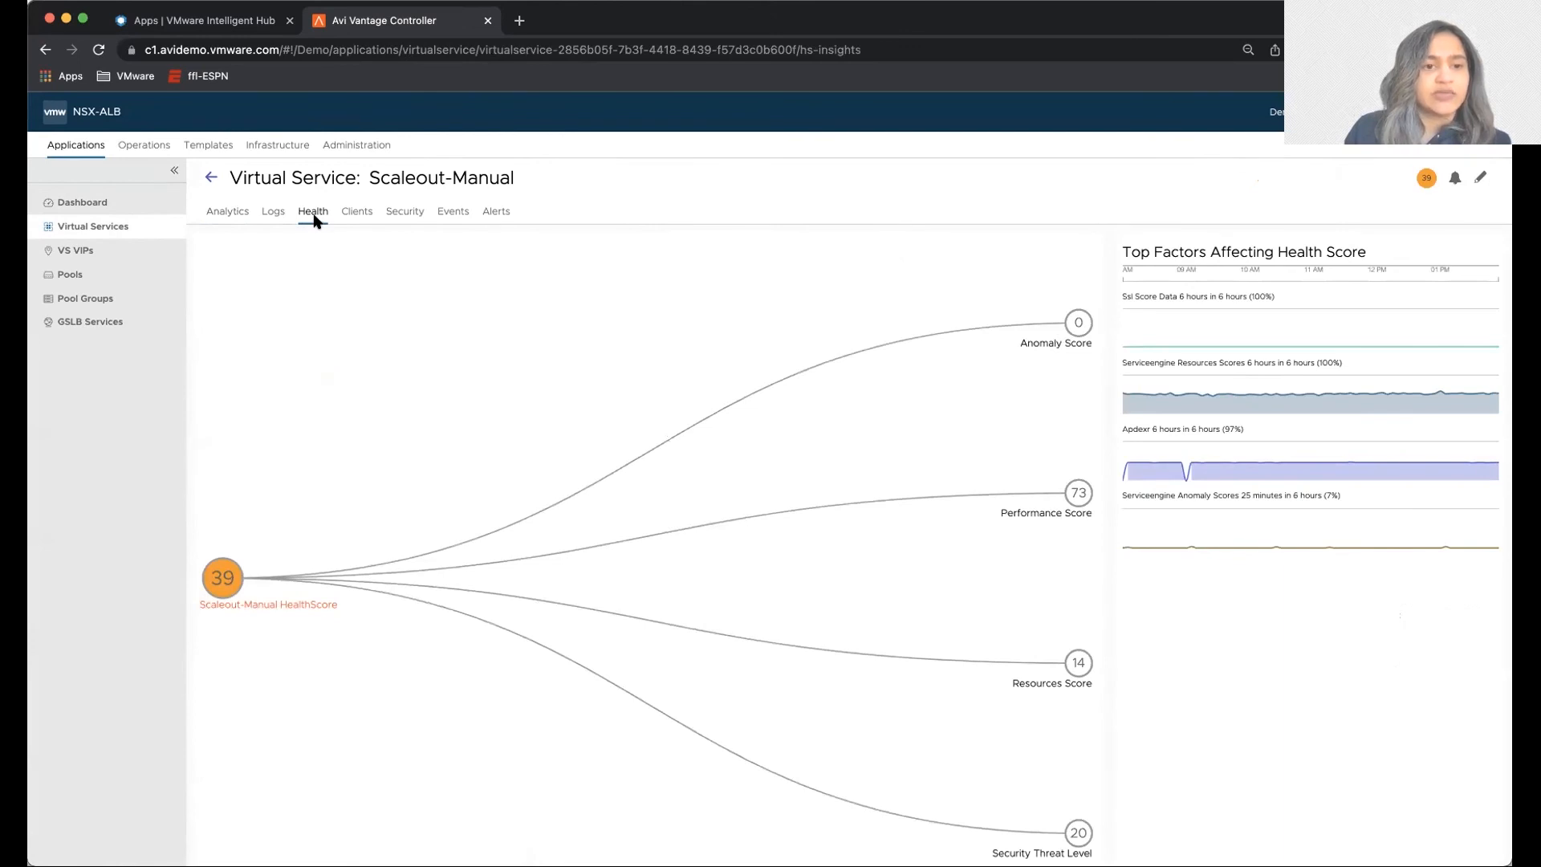
{"action": "left_click", "coordinate": [211, 178]}
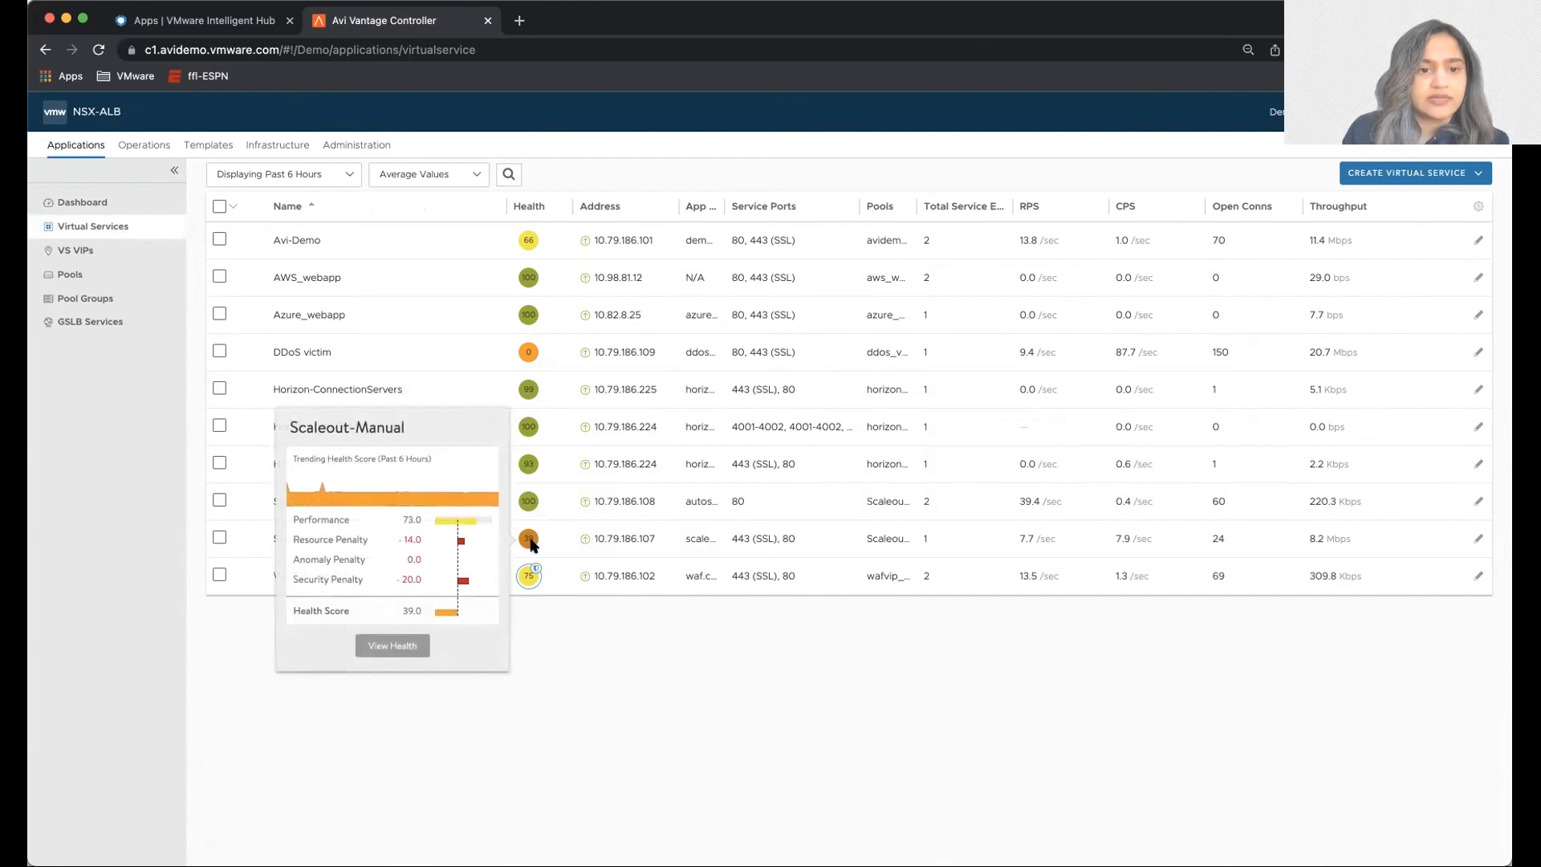
{"action": "left_click", "coordinate": [392, 645]}
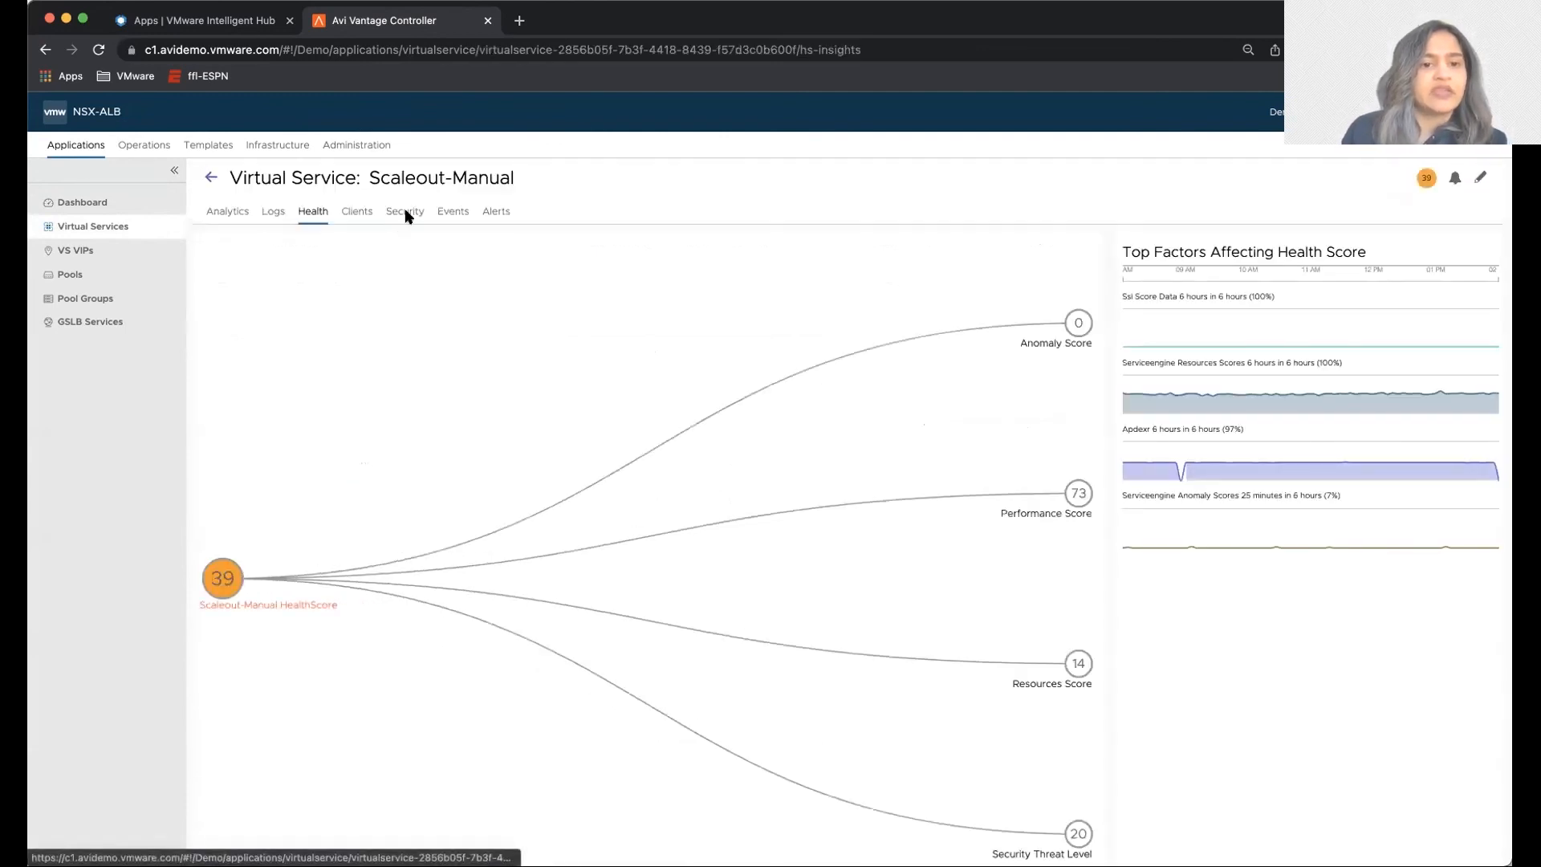
Show Scaleout-Manual's Security view with the SSL score of 4.0 from the self-signed certificate
{"action": "left_click", "coordinate": [405, 210]}
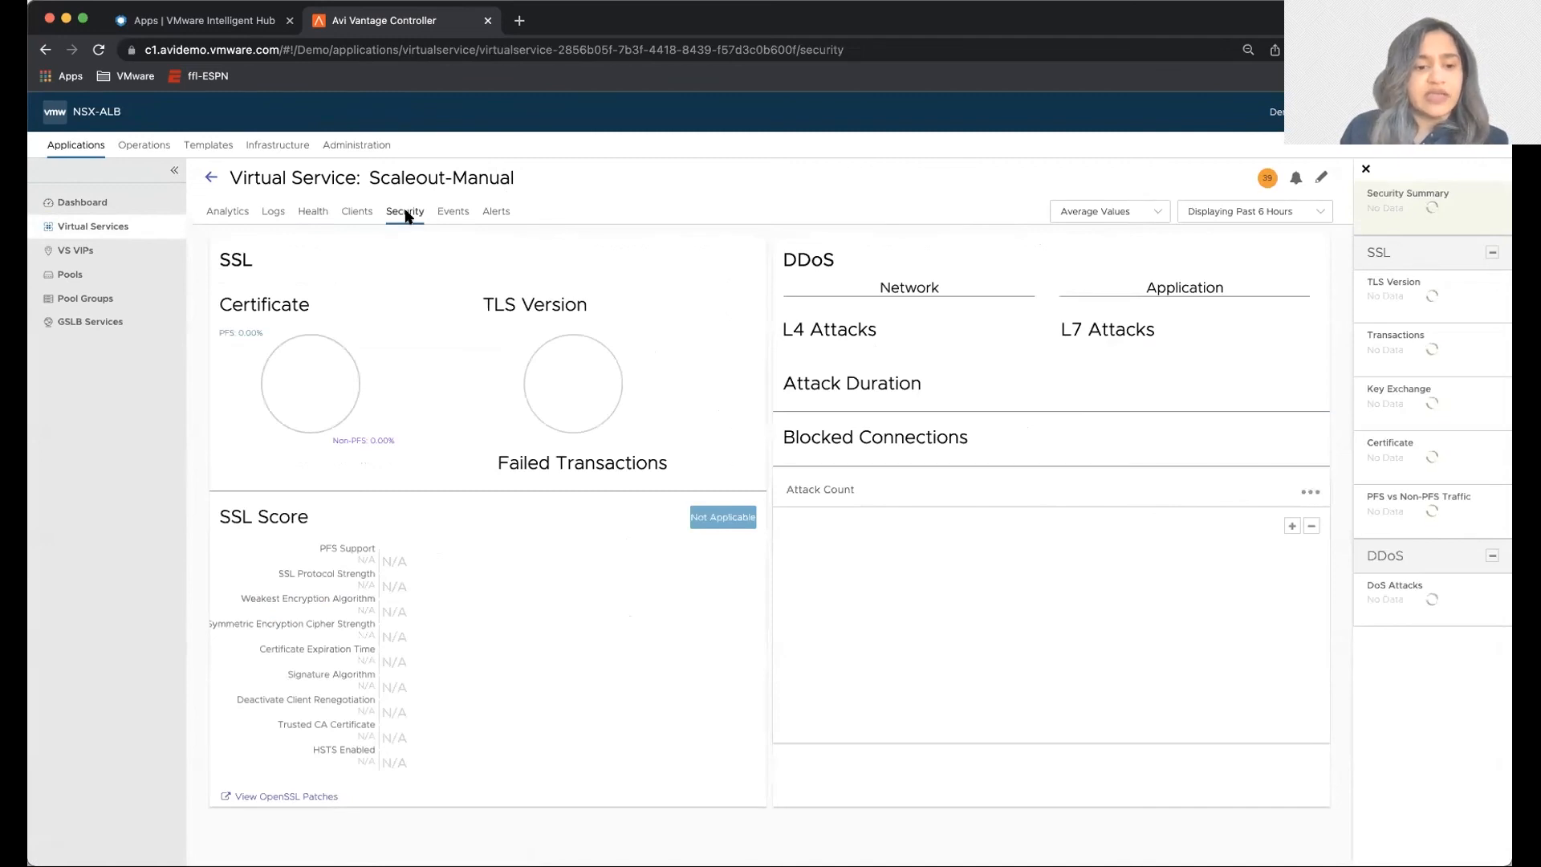
{"action": "mouse_move", "coordinate": [467, 510]}
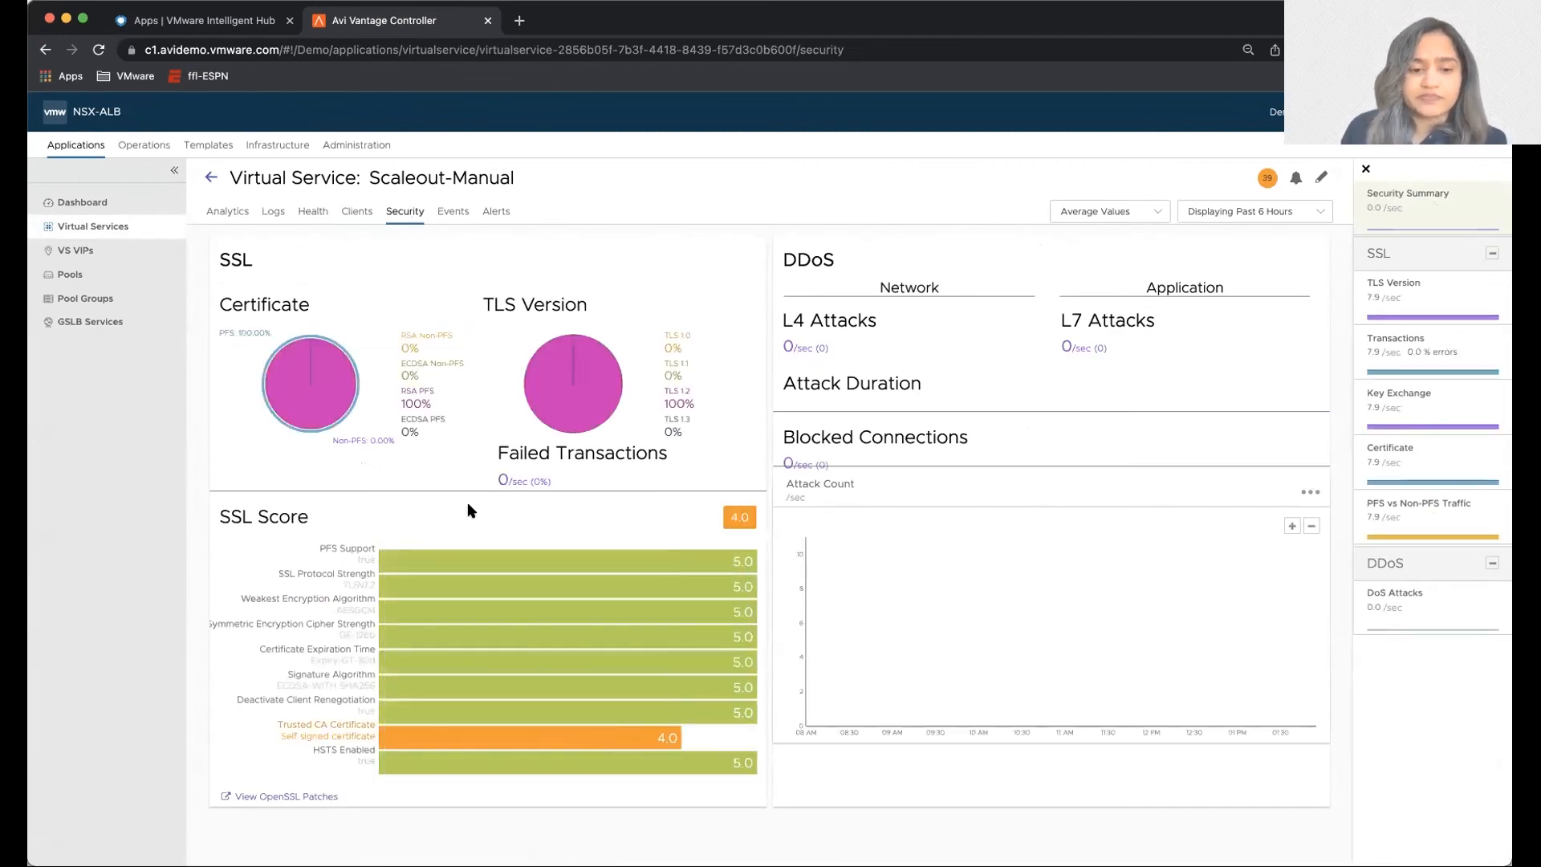
{"action": "mouse_move", "coordinate": [264, 764]}
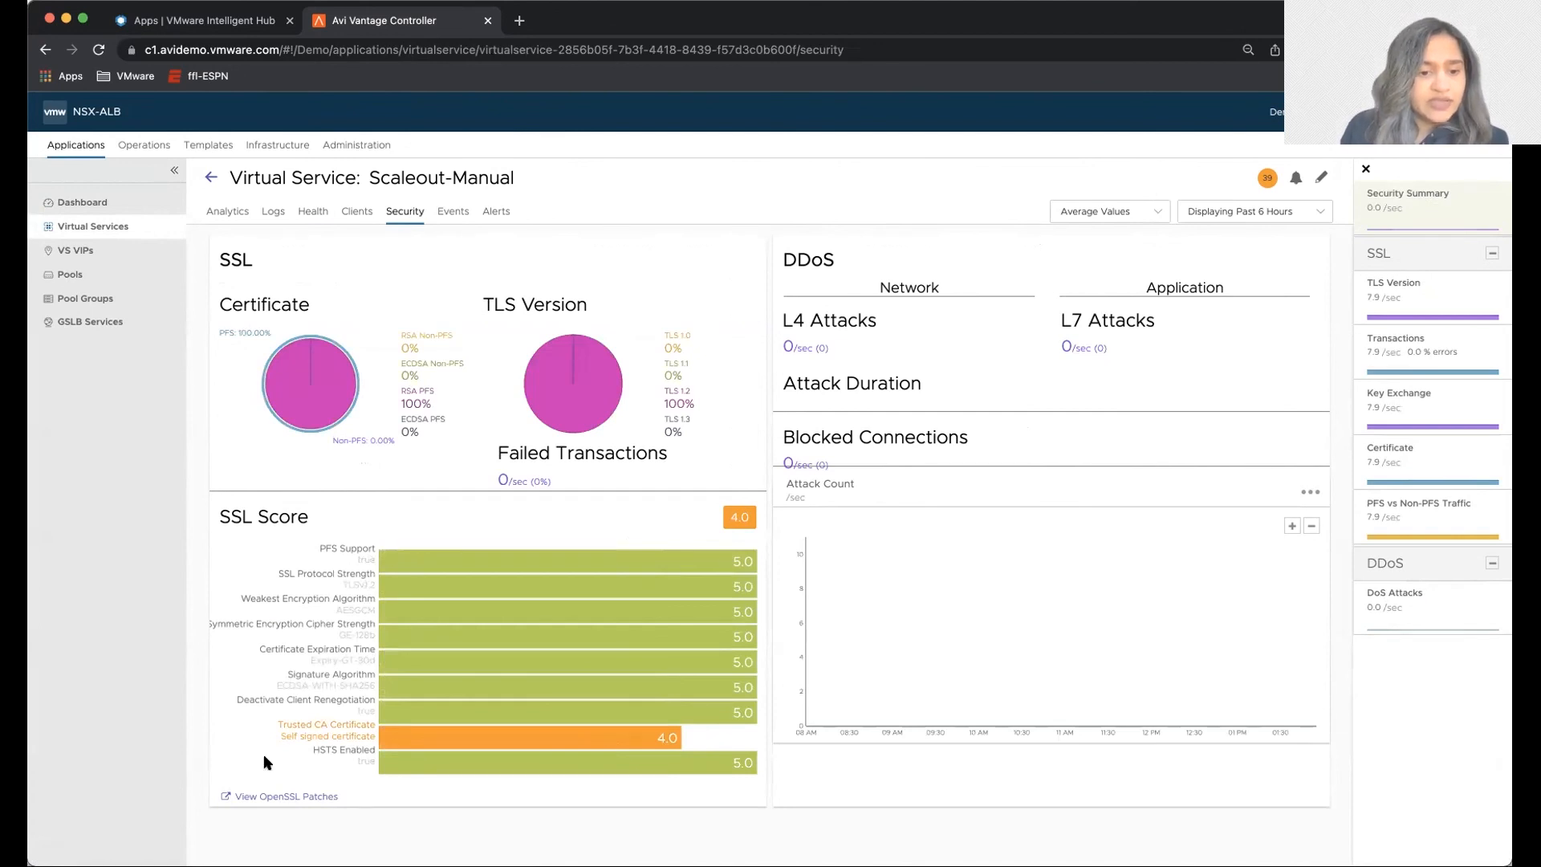